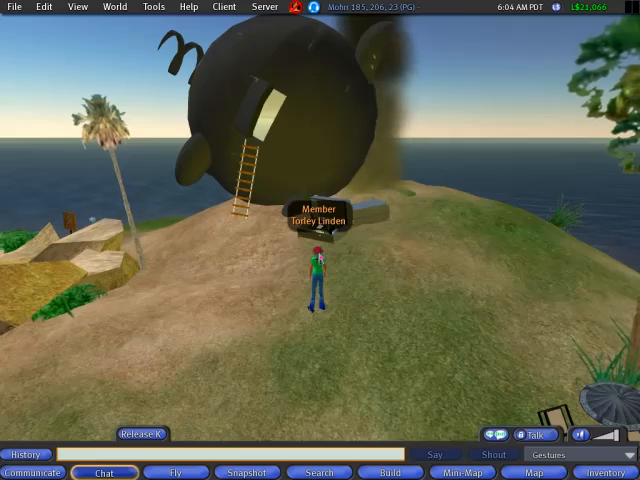
Turn the avatar to stand on the grassy shore facing out over the sea.
click(8, 8)
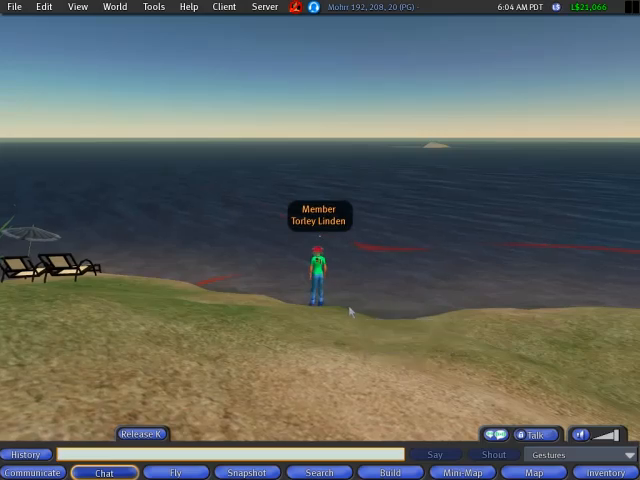
Minimize the open floater window down to a small bar at the screen bottom.
click(318, 472)
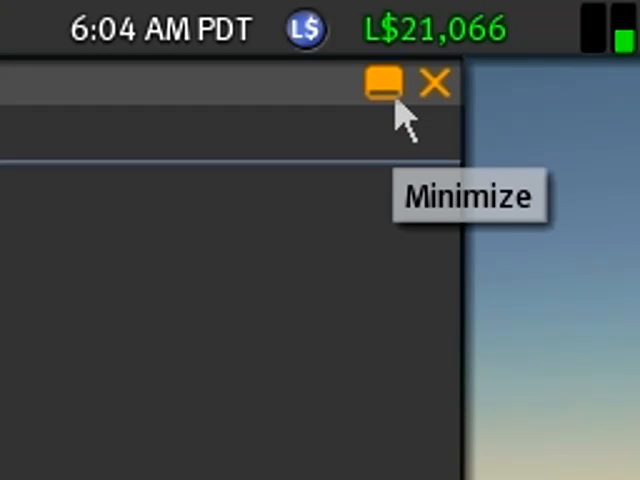
click(380, 84)
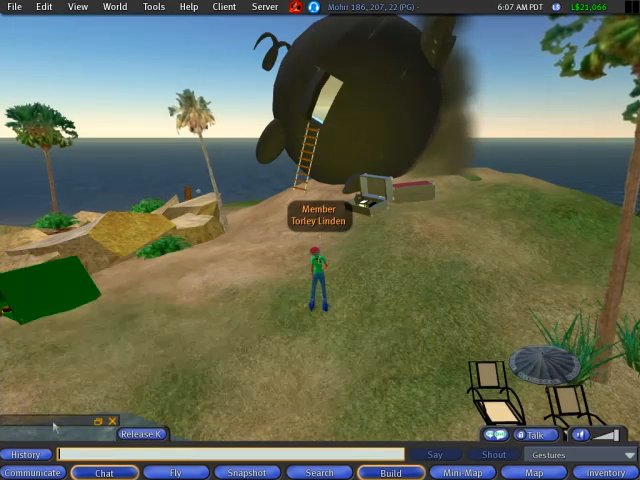
Restore the minimized Build tools window to full size.
click(388, 474)
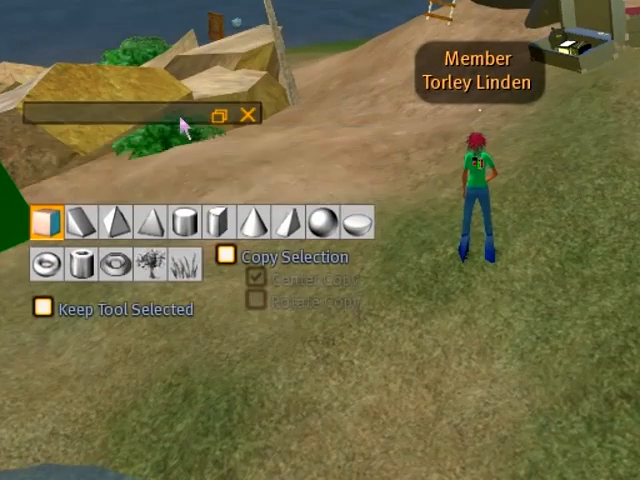
mouse_move(244, 112)
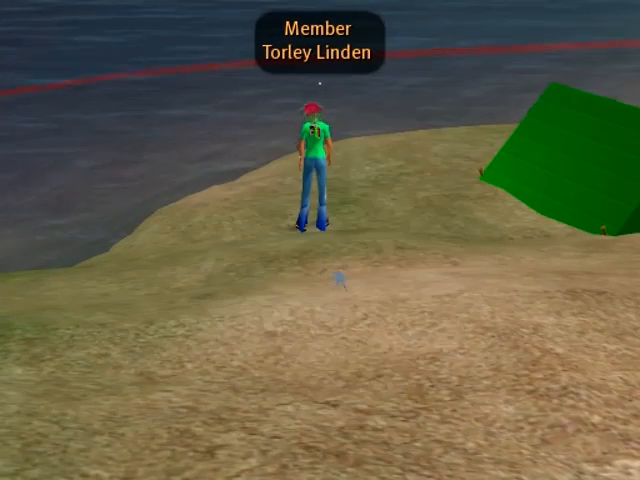
Use the ground's pie menu to view About Land details for this parcel.
right_click(338, 290)
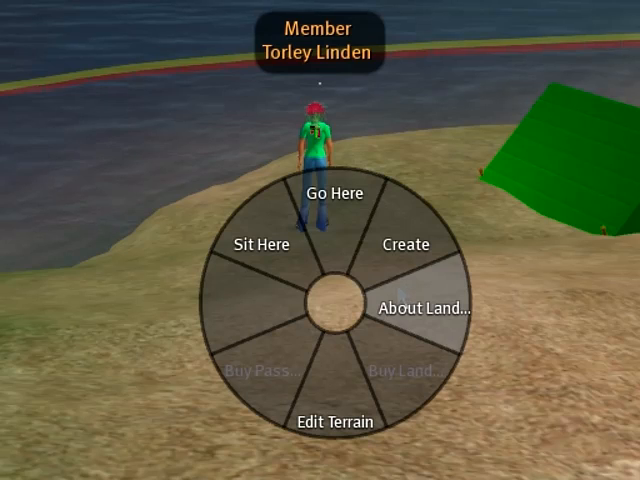
mouse_move(384, 326)
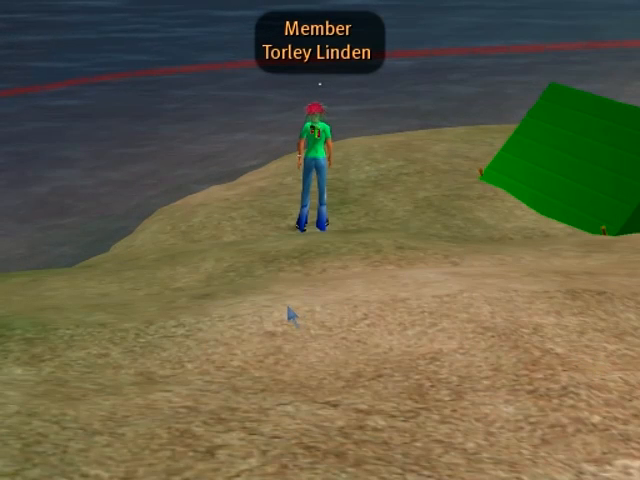
right_click(288, 312)
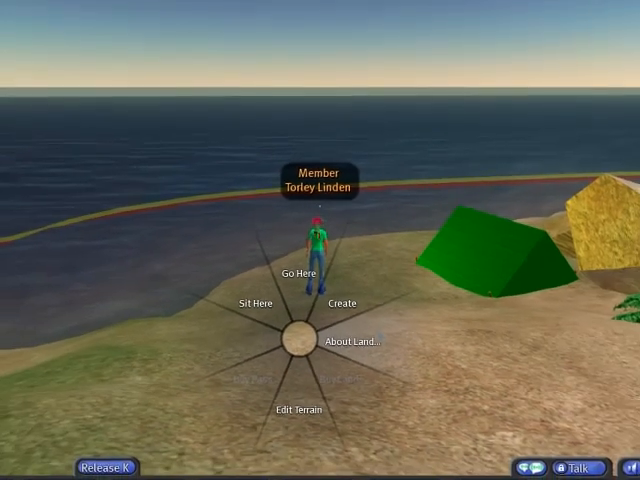
click(352, 340)
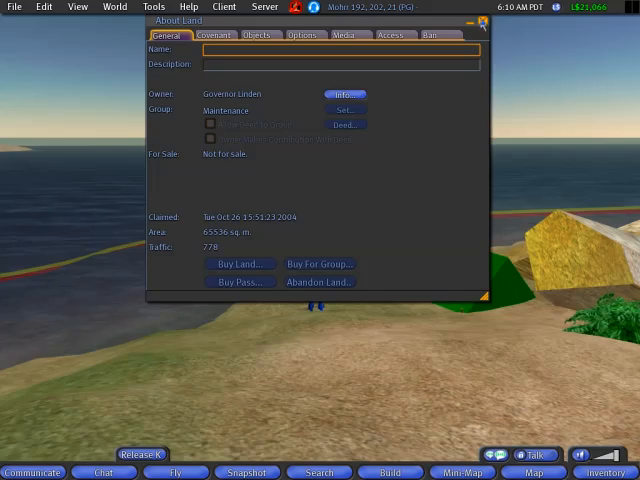
right_click(356, 324)
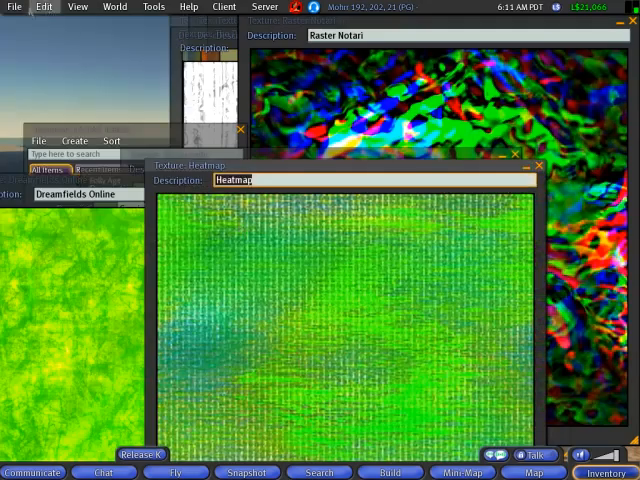
Reach the File menu's Close All Windows command (Ctrl-Shift-W) for the texture windows.
click(14, 8)
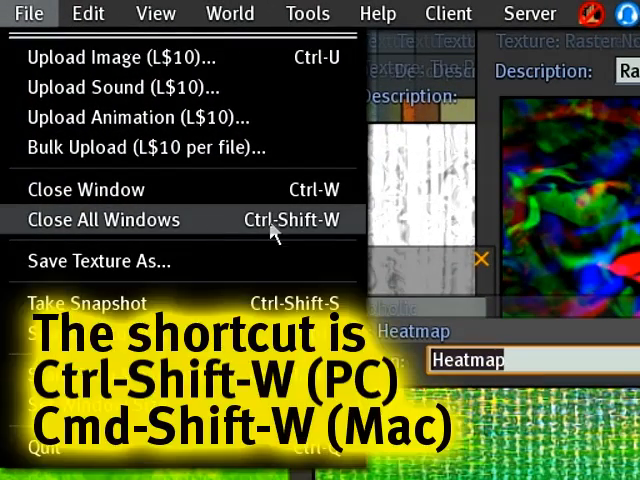
mouse_move(276, 230)
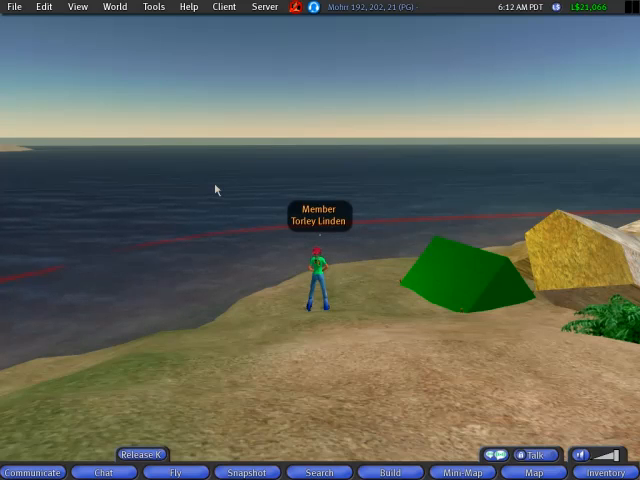
mouse_move(104, 44)
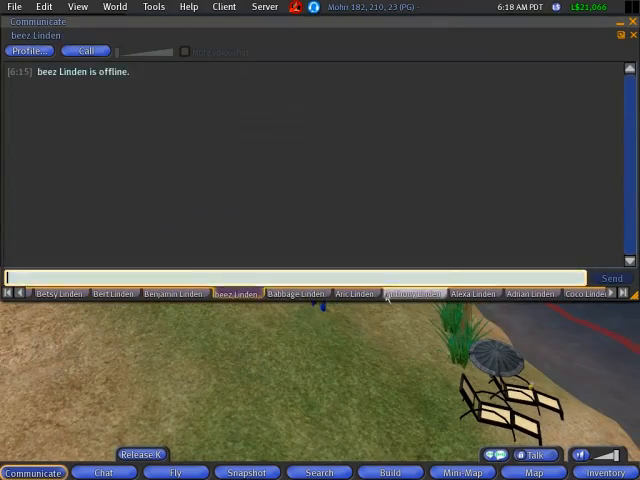
Flip through several IM conversation tabs with Linden contacts in the Communicate window.
click(56, 292)
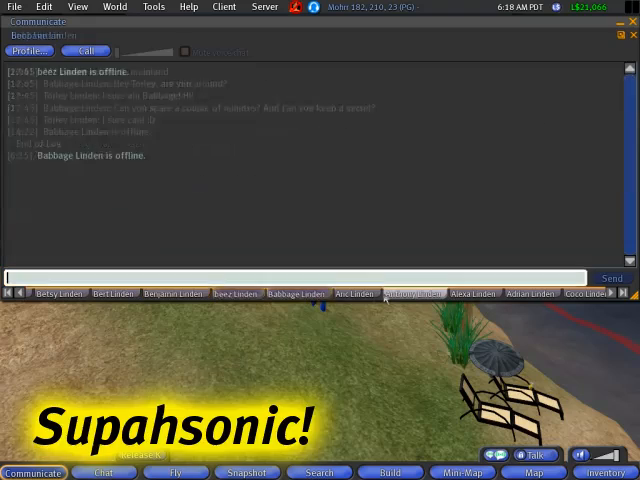
click(404, 292)
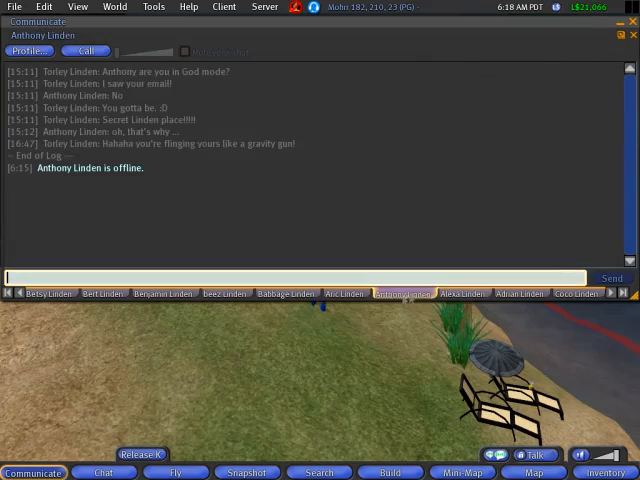
click(340, 292)
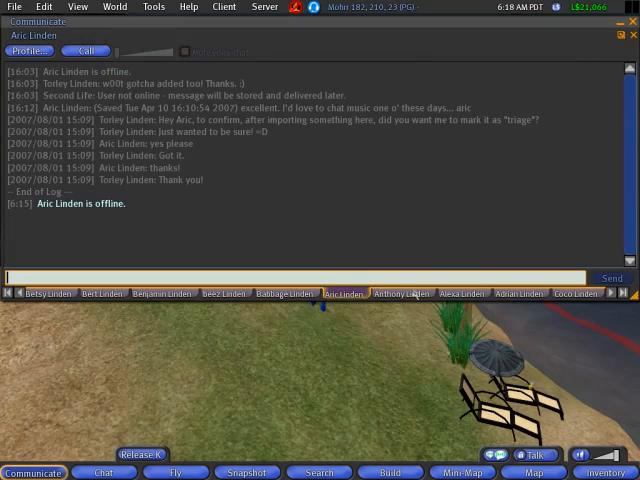
click(462, 292)
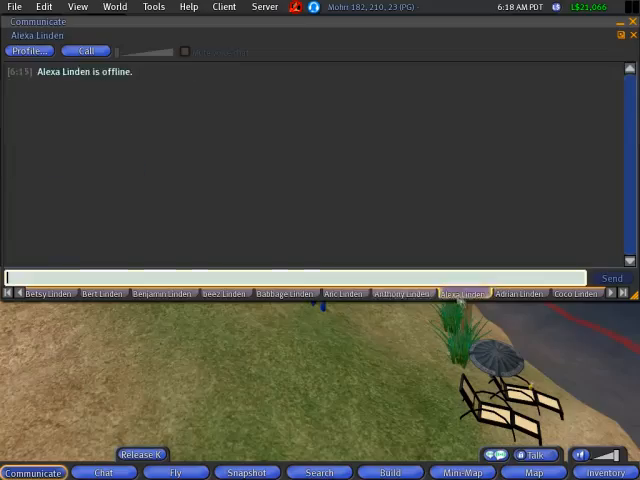
click(284, 292)
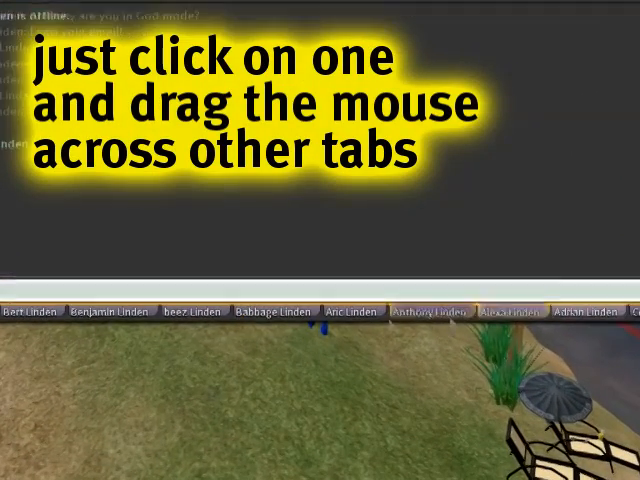
click(512, 312)
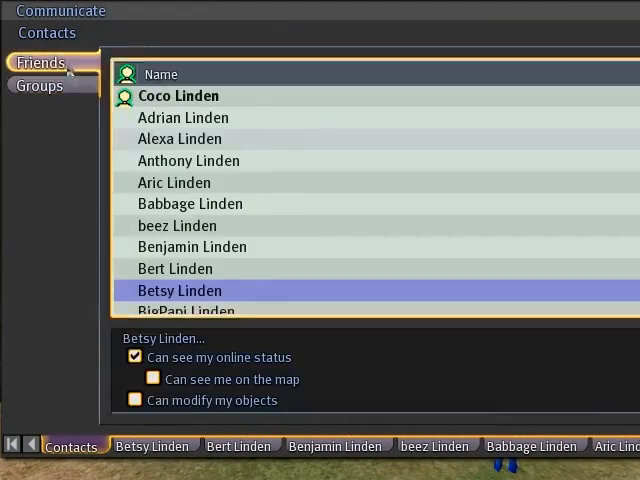
click(40, 86)
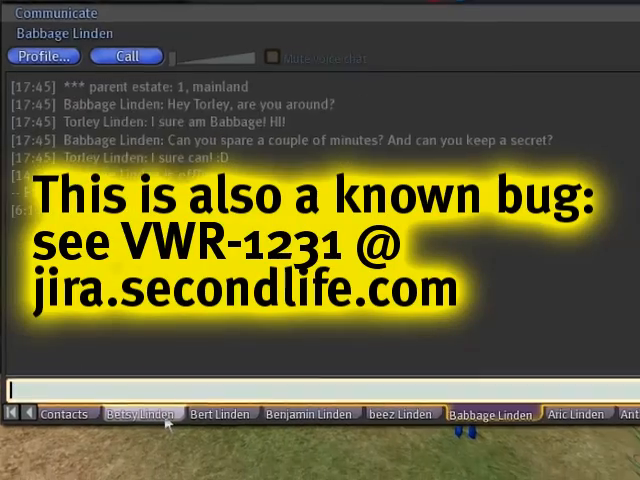
click(504, 324)
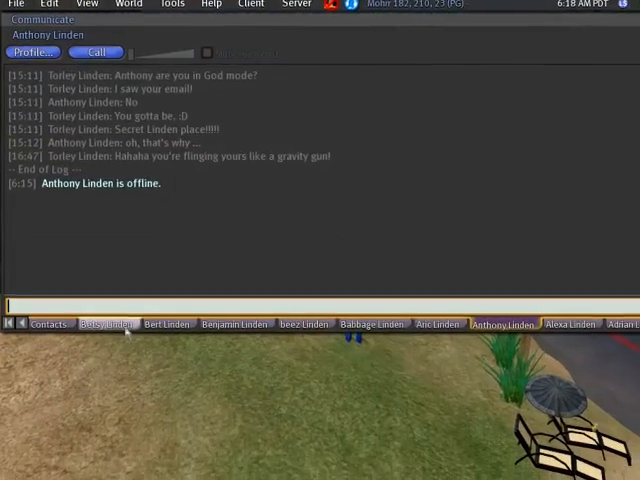